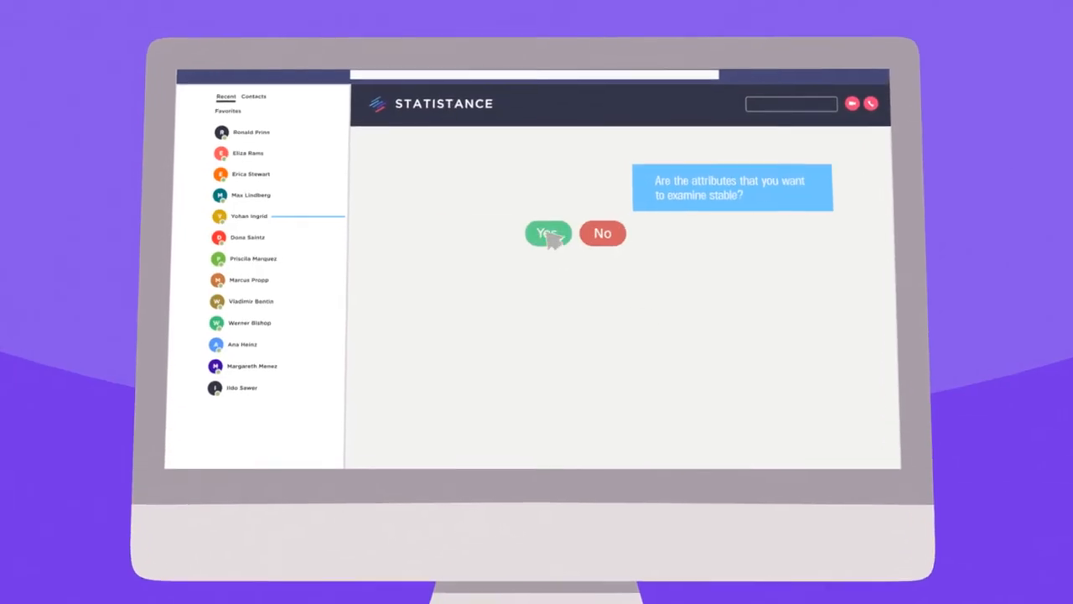
# Answer Yes that the attributes are stable, then browse down the statistance.de homepage from its Data driven processes headline.
pyautogui.click(547, 234)
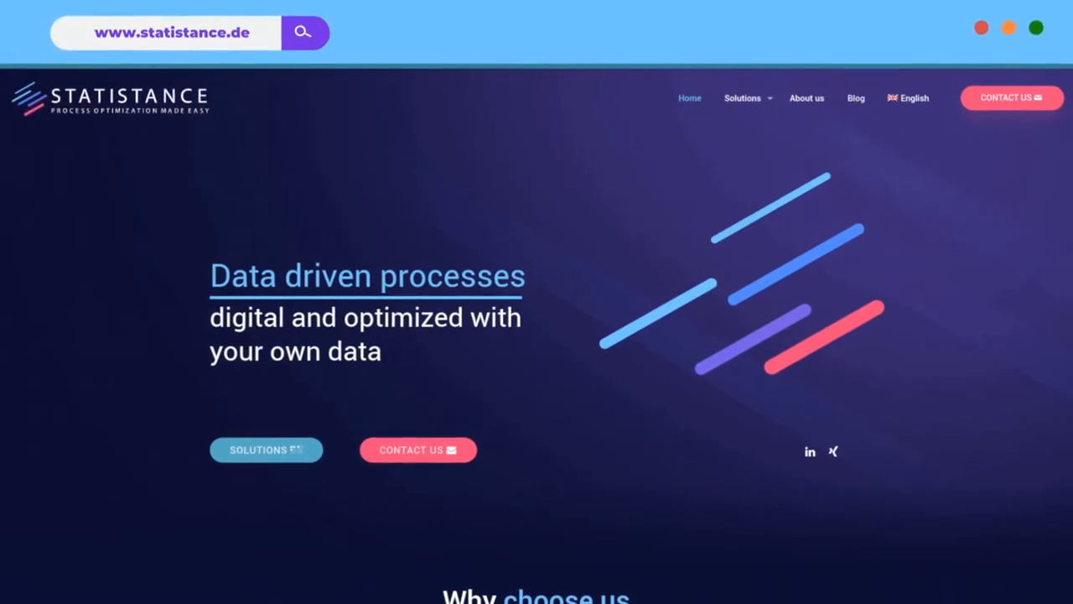
pyautogui.scroll(-3)
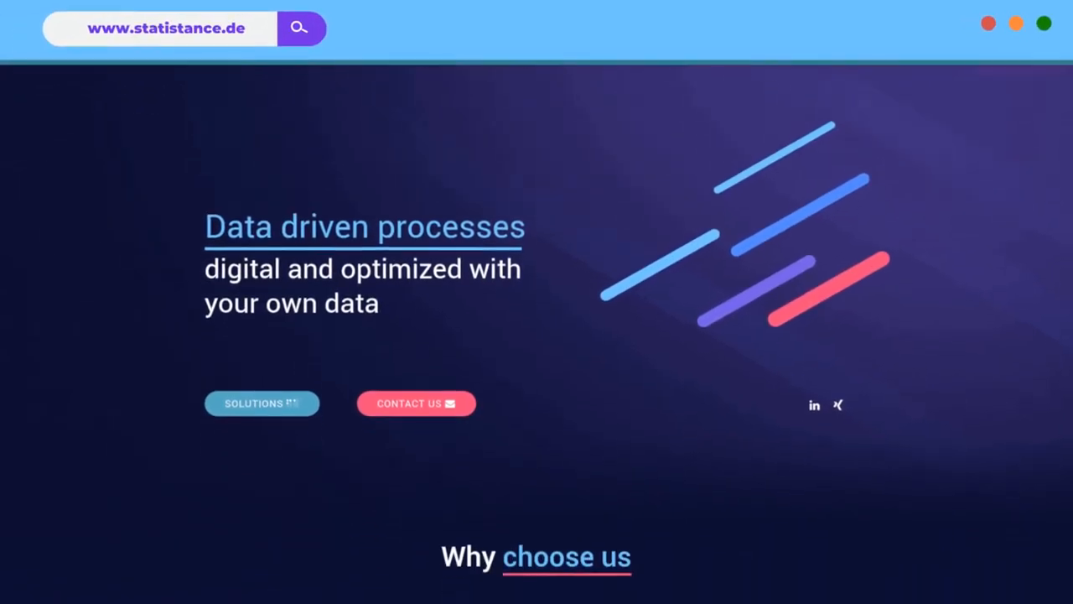